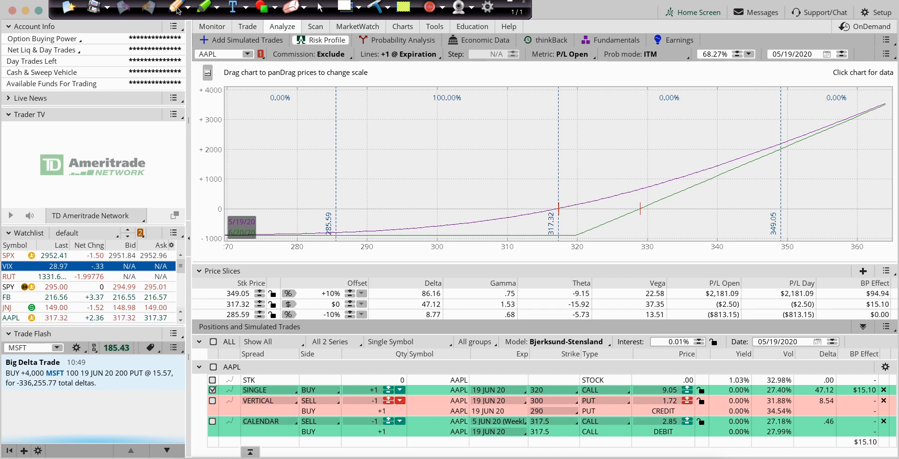
# - Handwrite the trade label 'B1 Jun 19 320c 9' on the AAPL risk profile chart
pyautogui.click(173, 5)
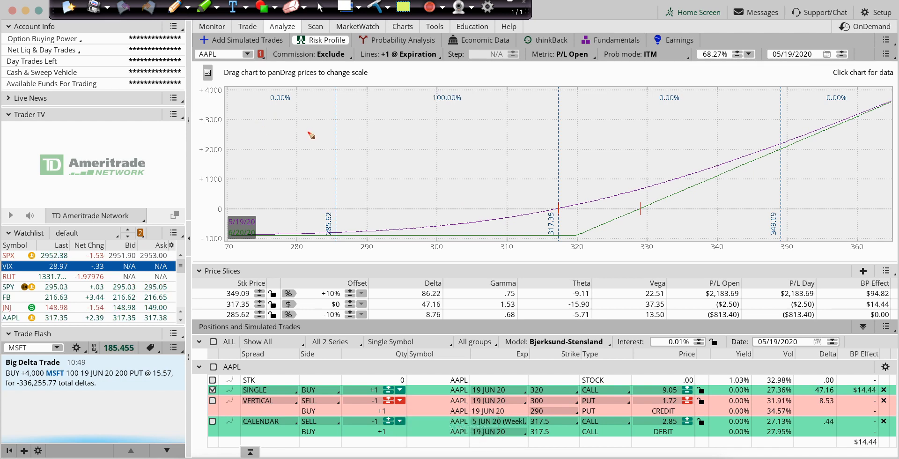
pyautogui.moveTo(279, 114)
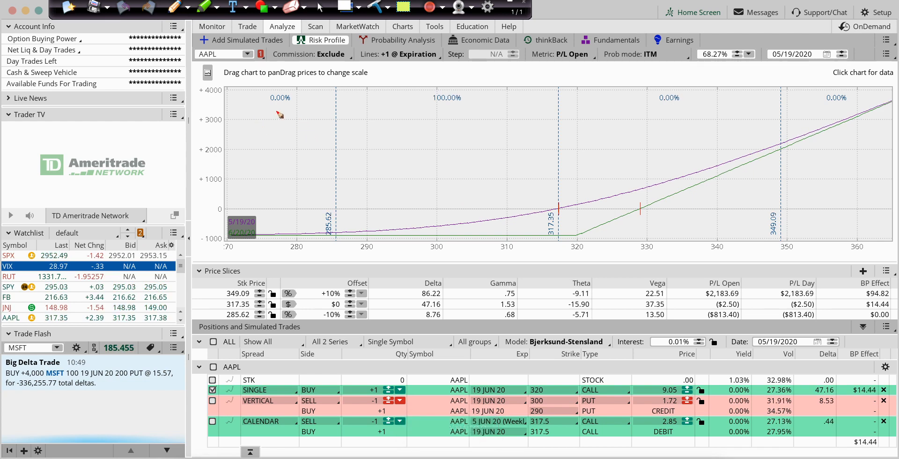
pyautogui.moveTo(280, 106); pyautogui.dragTo(283, 120)
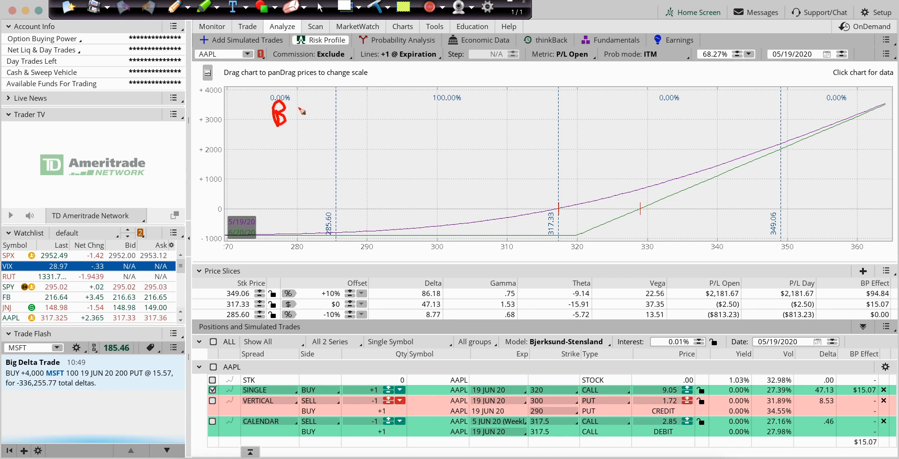
pyautogui.moveTo(292, 103); pyautogui.dragTo(344, 121)
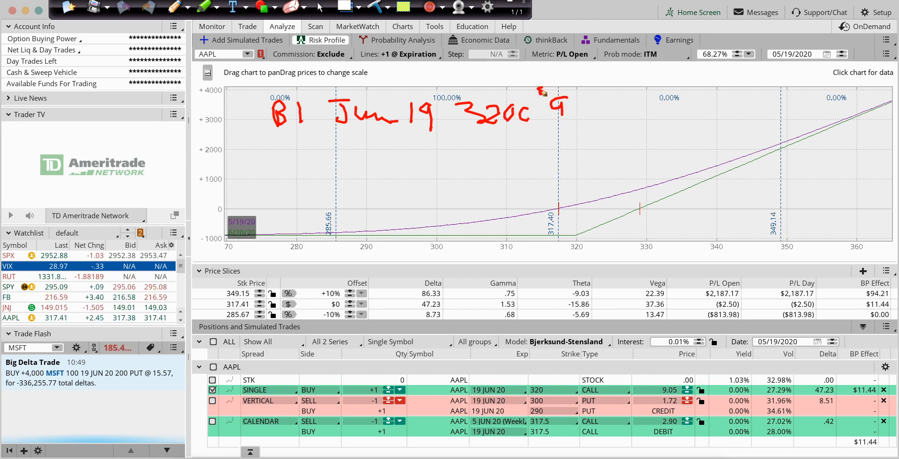
pyautogui.moveTo(602, 107)
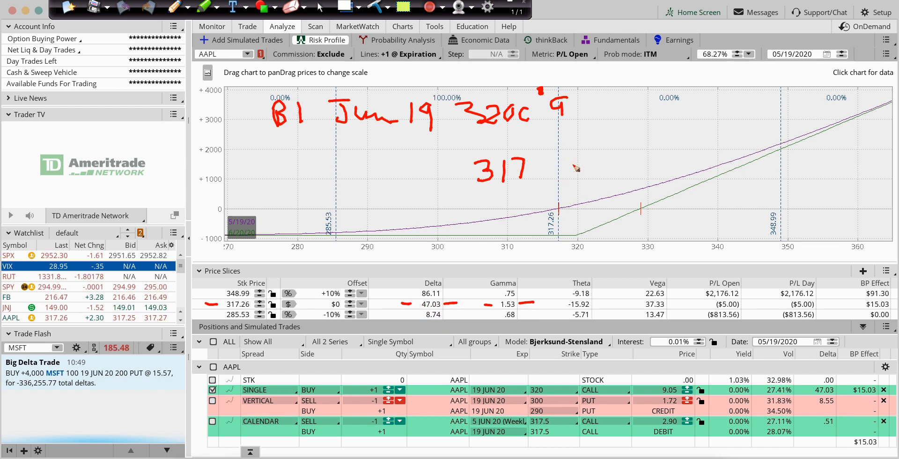
# - Erase the trade label, 317 price and delta/gamma underlines from the chart
pyautogui.moveTo(559, 155); pyautogui.dragTo(571, 192)
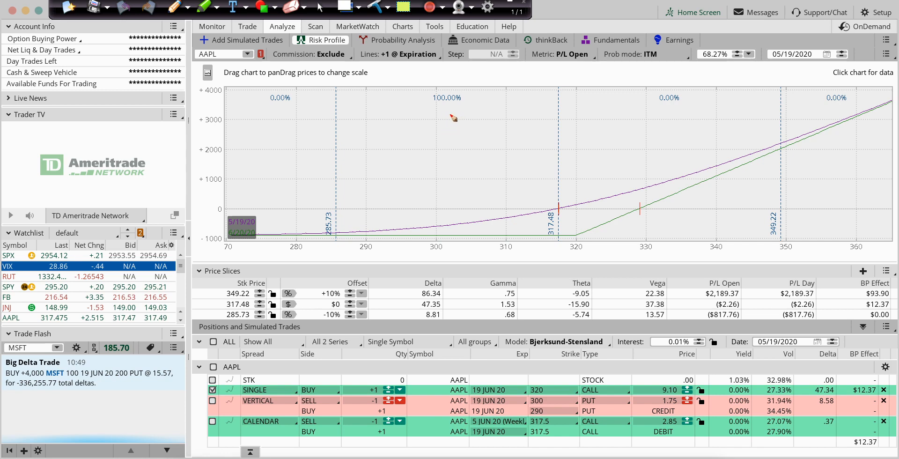
# - Handwrite 317 with the call price 9 below it, and 318 to its right
pyautogui.moveTo(461, 109); pyautogui.dragTo(490, 123)
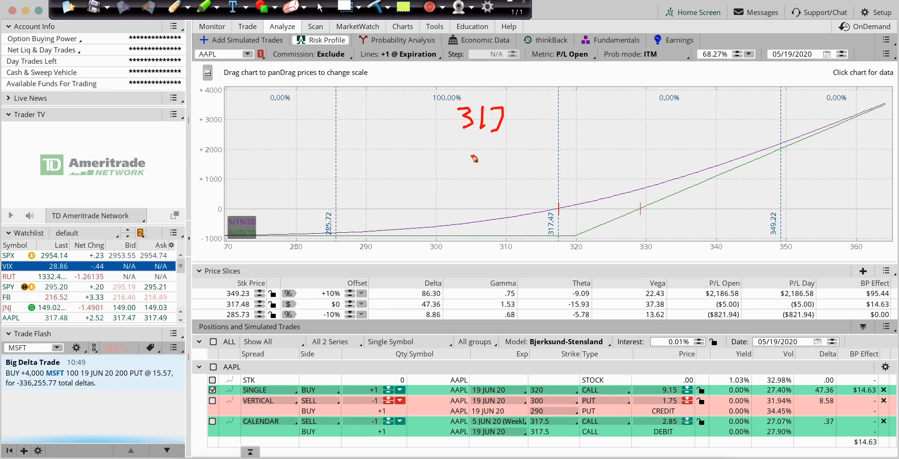
pyautogui.moveTo(473, 159); pyautogui.dragTo(470, 163)
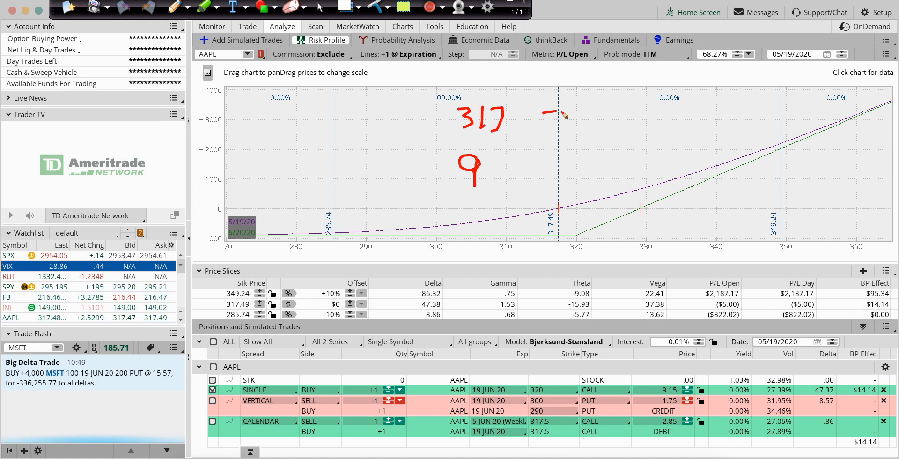
pyautogui.moveTo(550, 112); pyautogui.dragTo(585, 121)
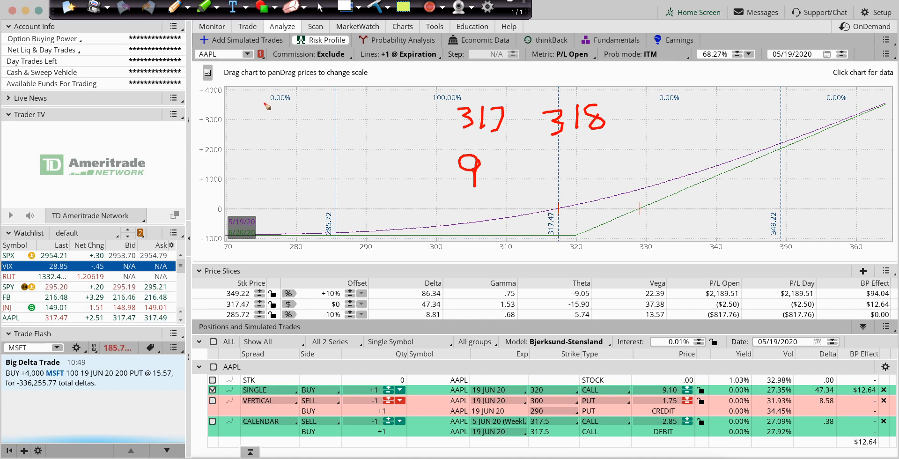
# - Write a 'Delta' note with rounded delta 50, and the call's new price at 318
pyautogui.moveTo(258, 94); pyautogui.dragTo(253, 115)
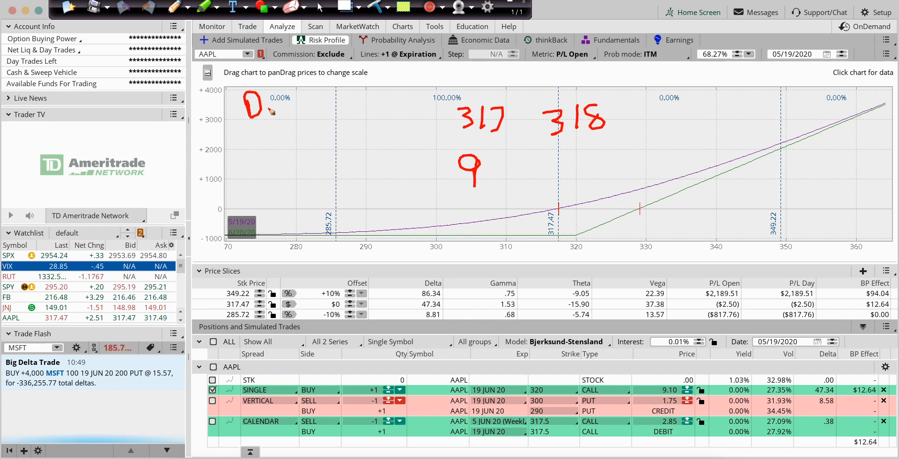
pyautogui.moveTo(263, 100); pyautogui.dragTo(298, 100)
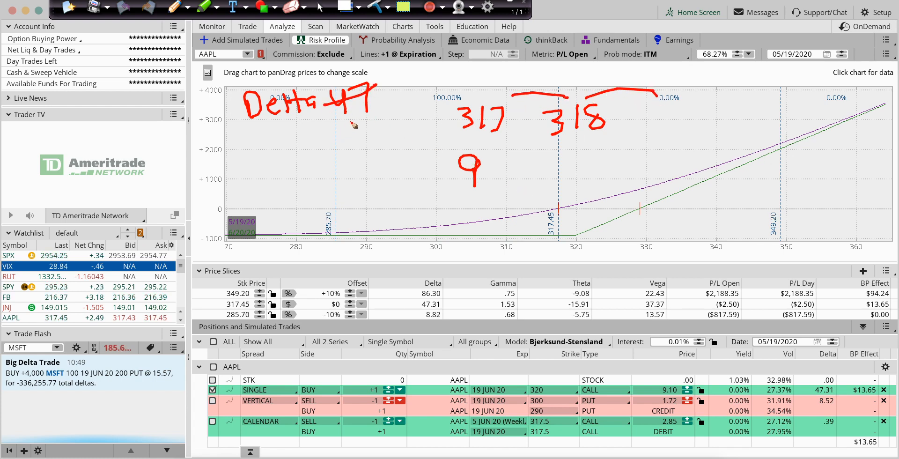
pyautogui.moveTo(336, 121); pyautogui.dragTo(375, 135)
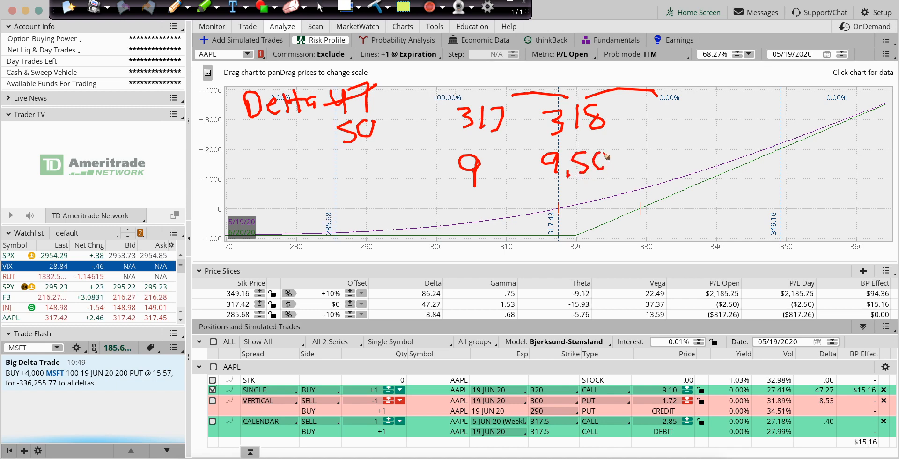
pyautogui.moveTo(654, 103); pyautogui.dragTo(684, 123)
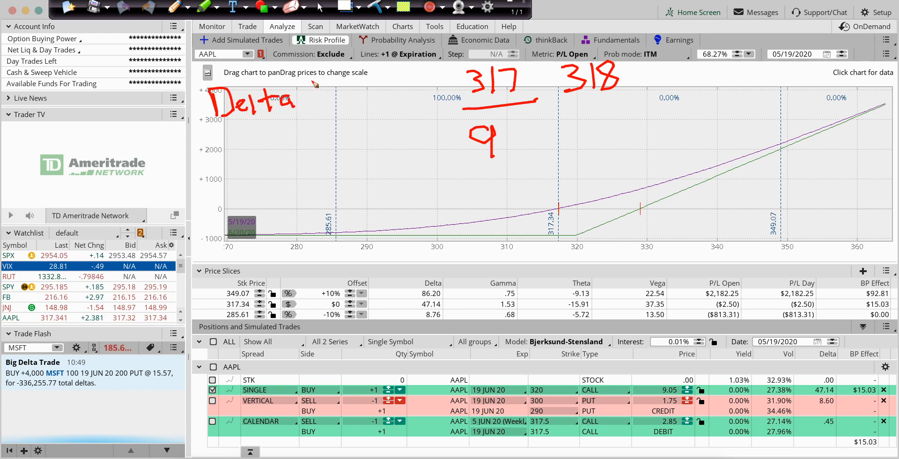
# - Write 'Delta 50' with 'Gam 1.5' beneath it on the chart
pyautogui.write('50')
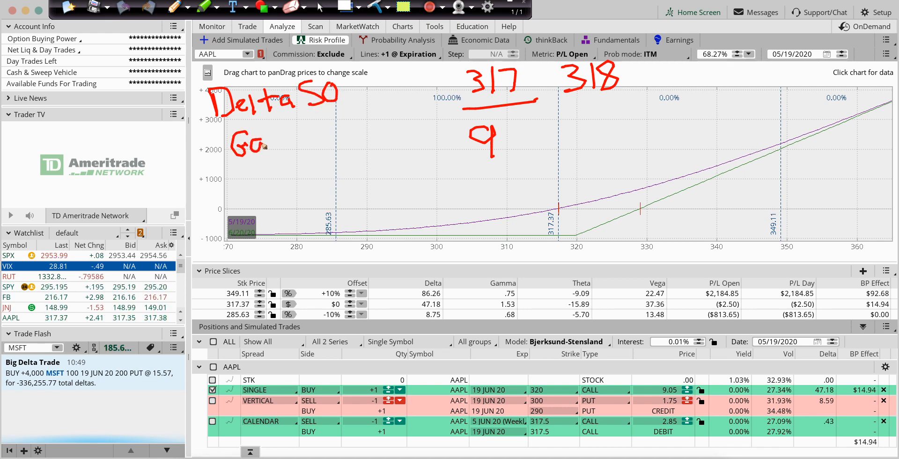
pyautogui.write('Gam')
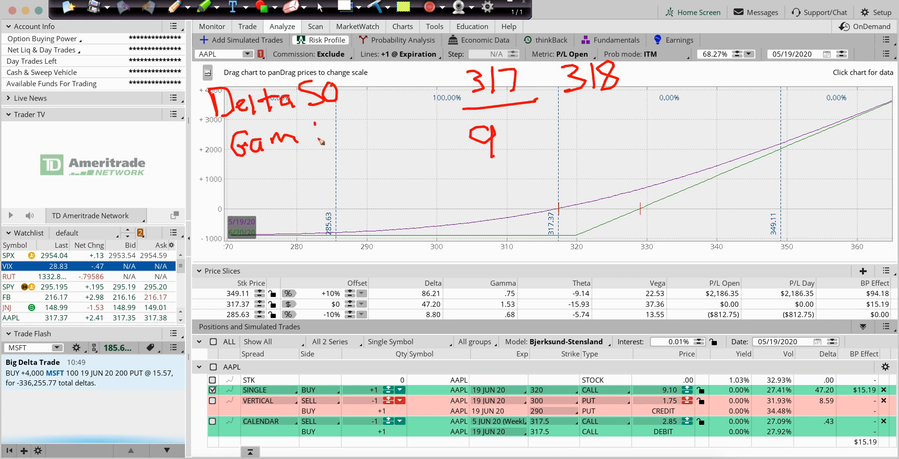
pyautogui.moveTo(313, 138); pyautogui.dragTo(355, 135)
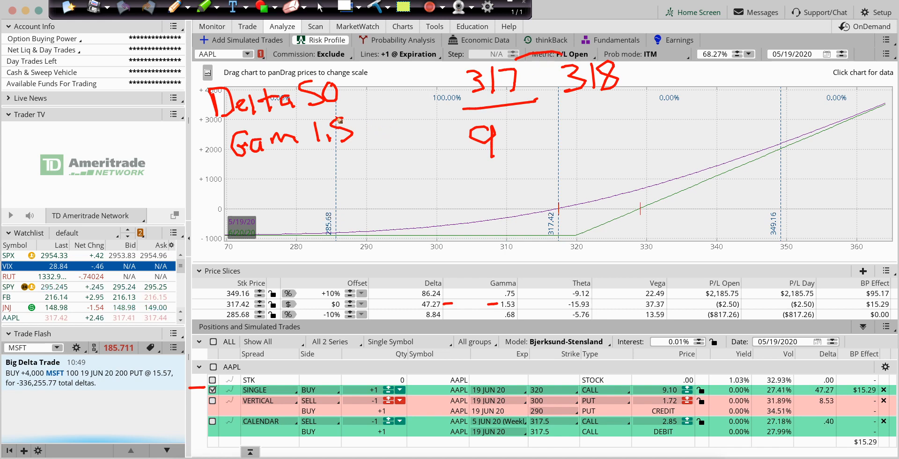
pyautogui.moveTo(522, 136)
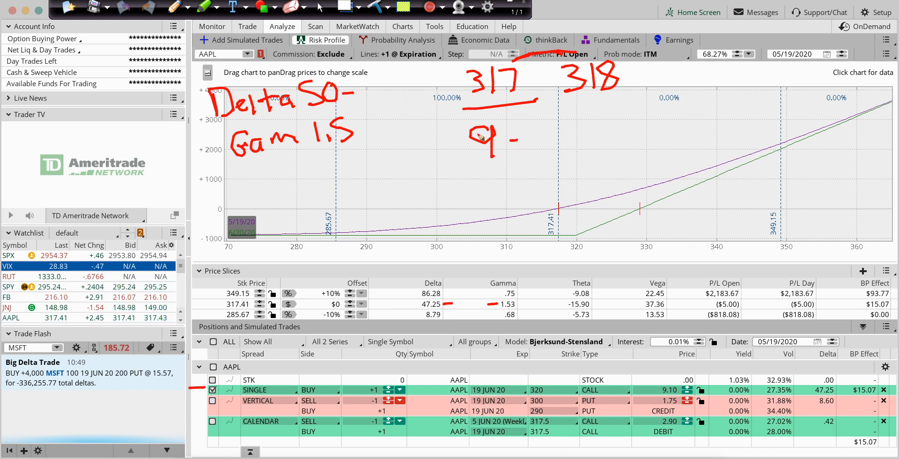
pyautogui.moveTo(566, 137)
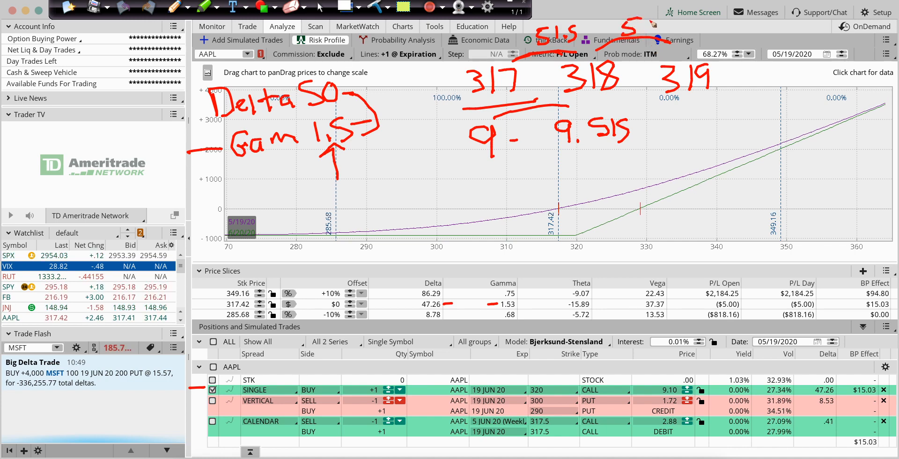
# - Write the next delta of 53 above the 319 price
pyautogui.moveTo(556, 155); pyautogui.dragTo(642, 155)
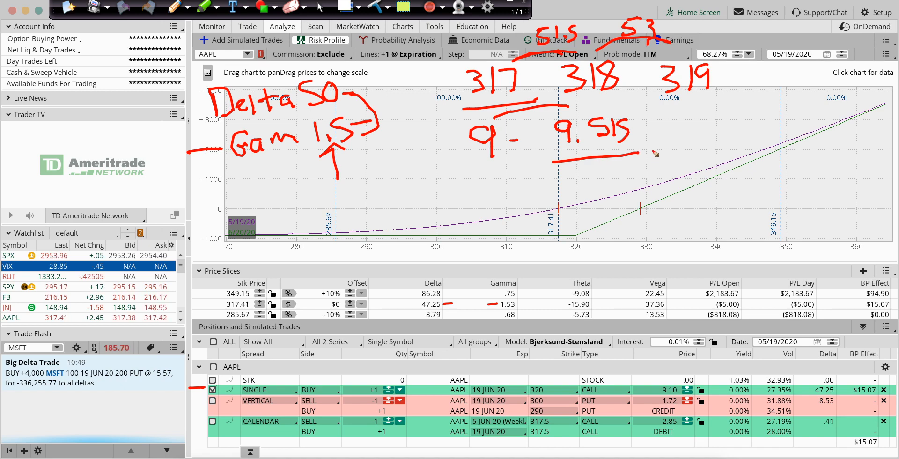
pyautogui.moveTo(678, 135)
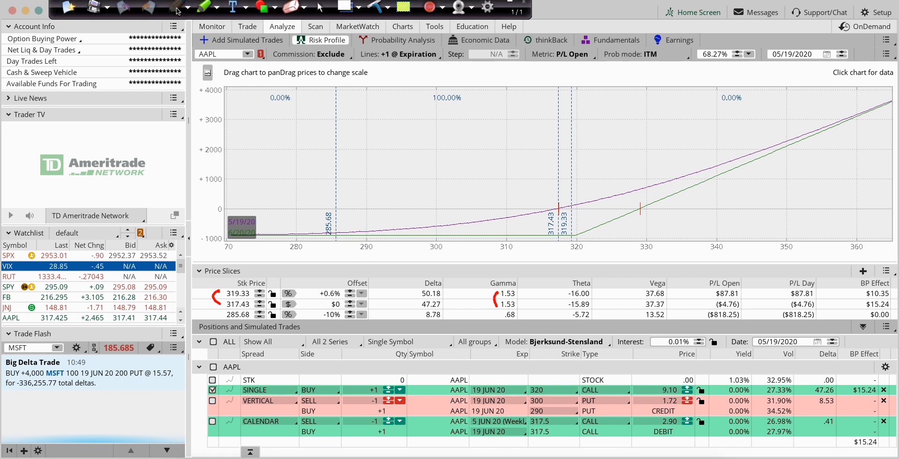
# - Select the Pen tool to draw another annotation
pyautogui.click(169, 7)
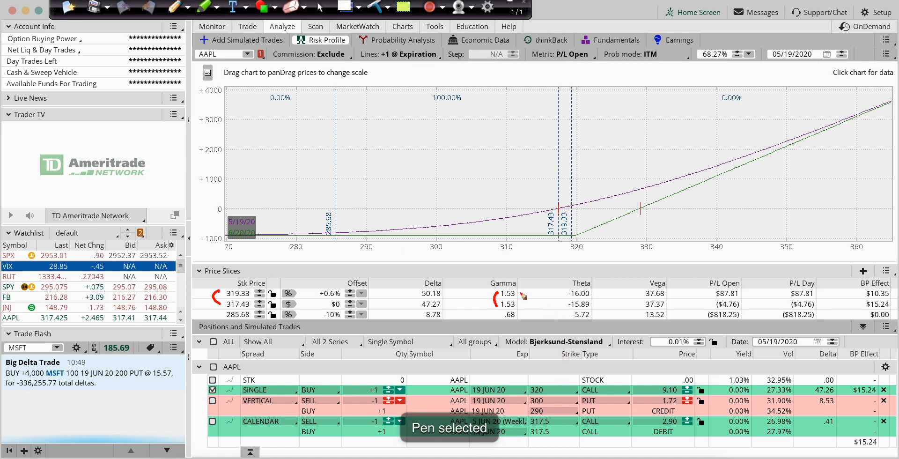